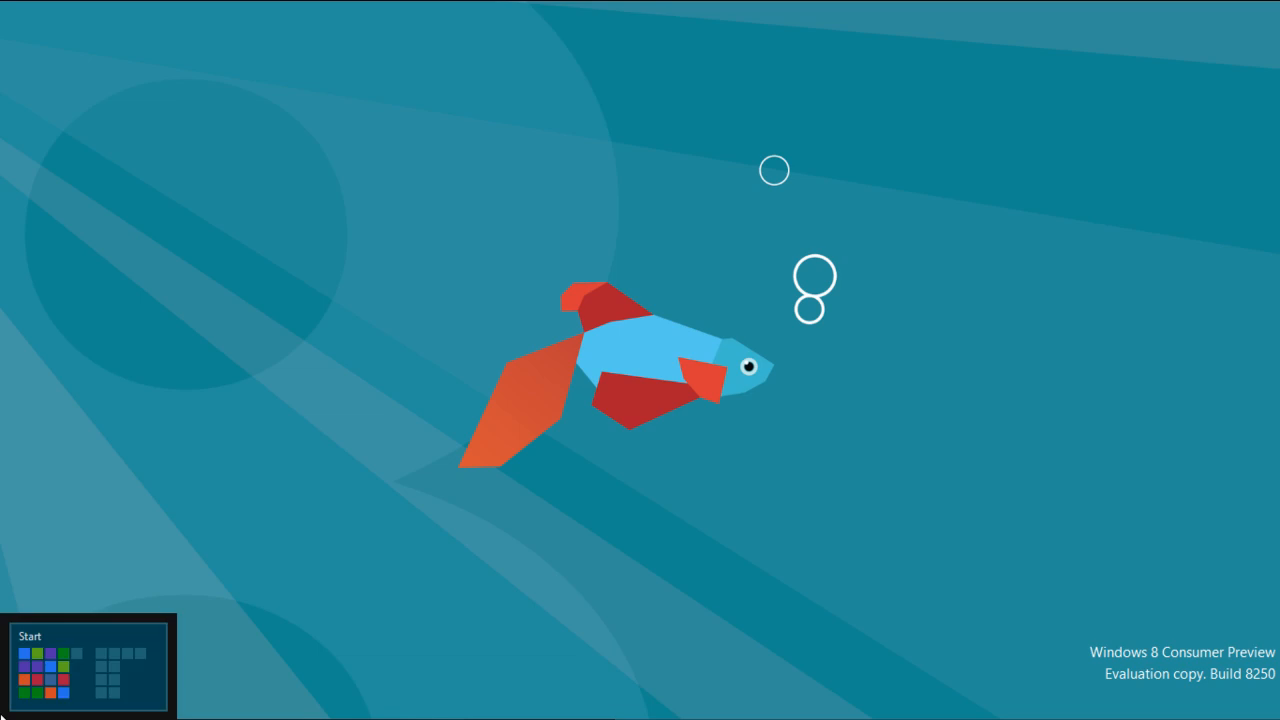
# Launch Calendar from the Start screen beside snapped Solitaire, then return to Start.
pyautogui.click(87, 662)
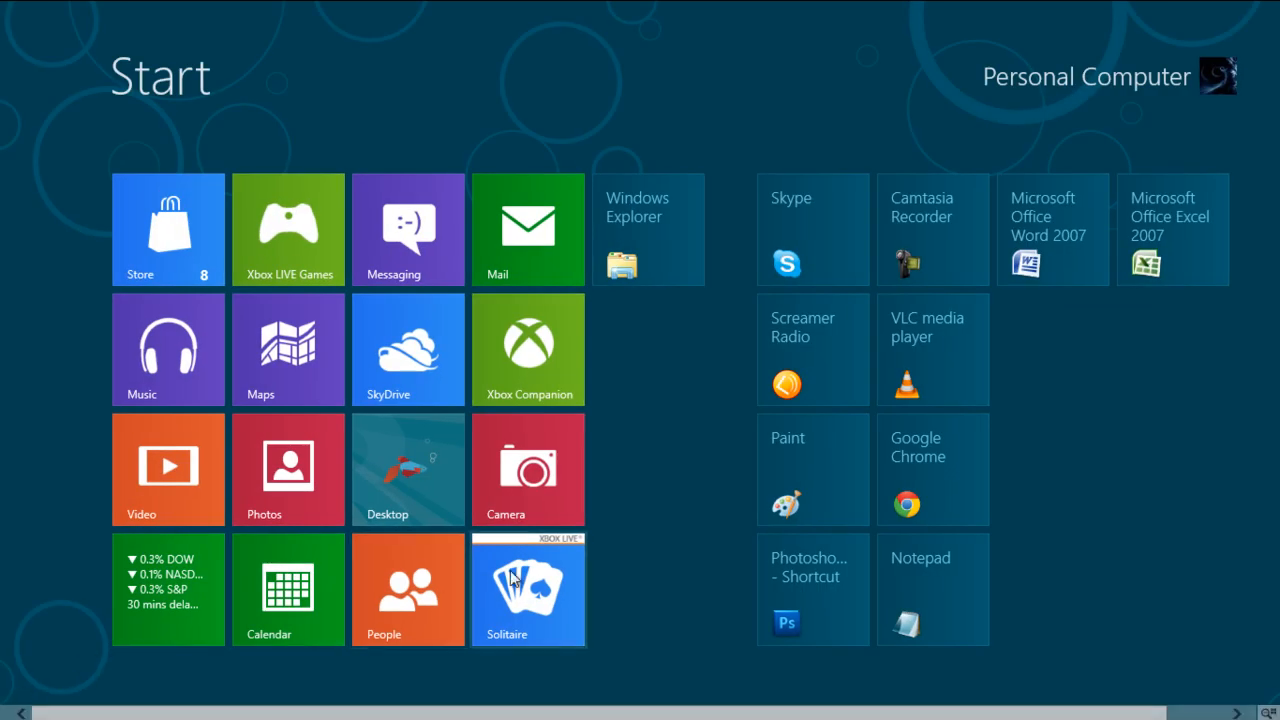
pyautogui.moveTo(573, 580)
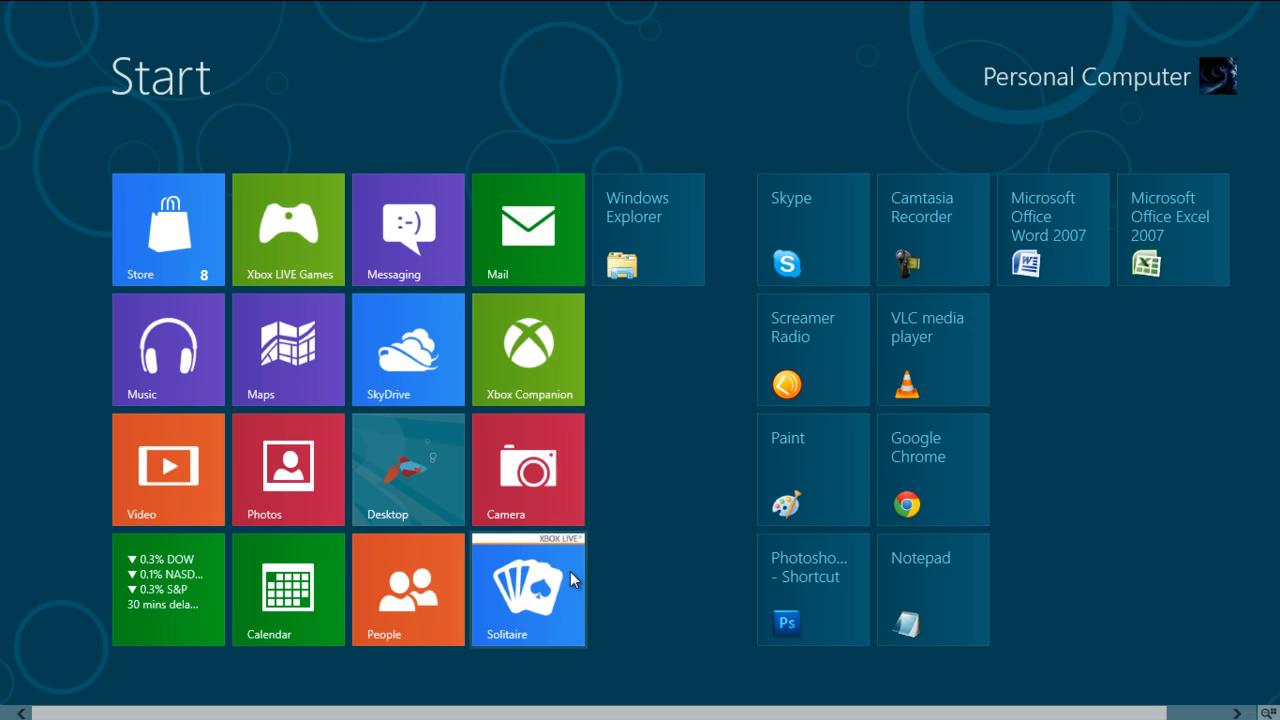
pyautogui.moveTo(733, 266)
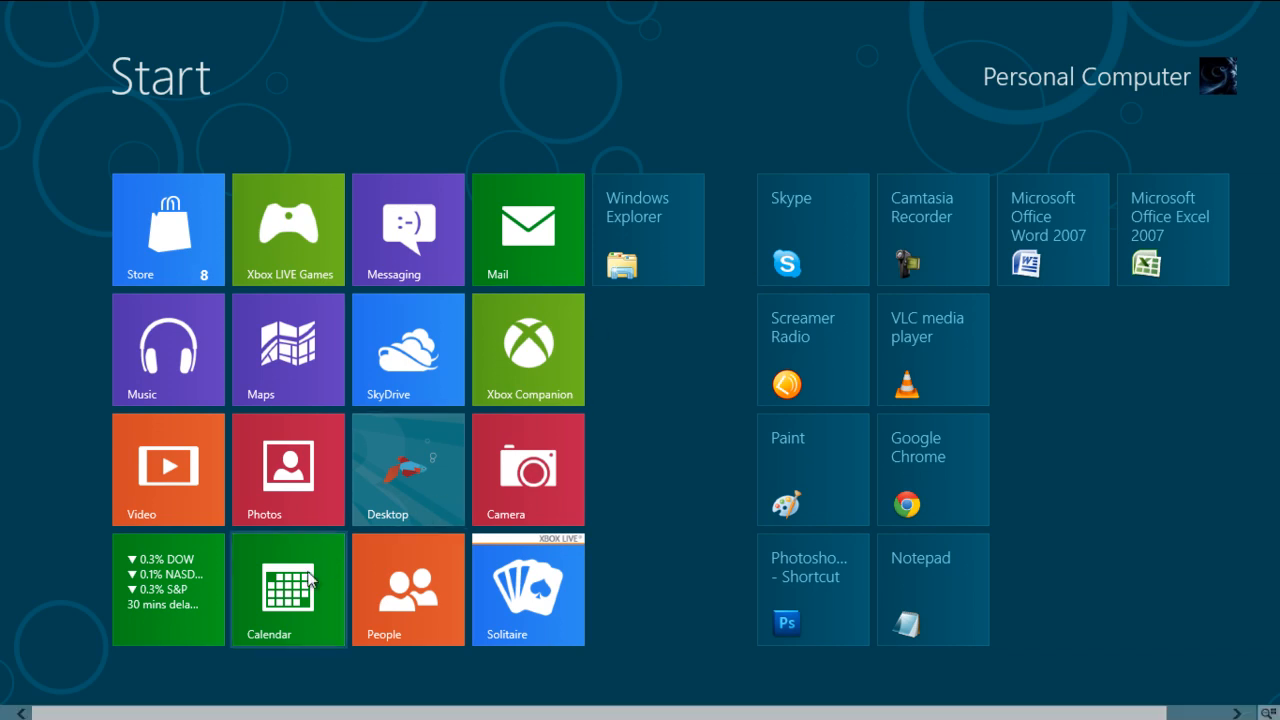
pyautogui.click(528, 589)
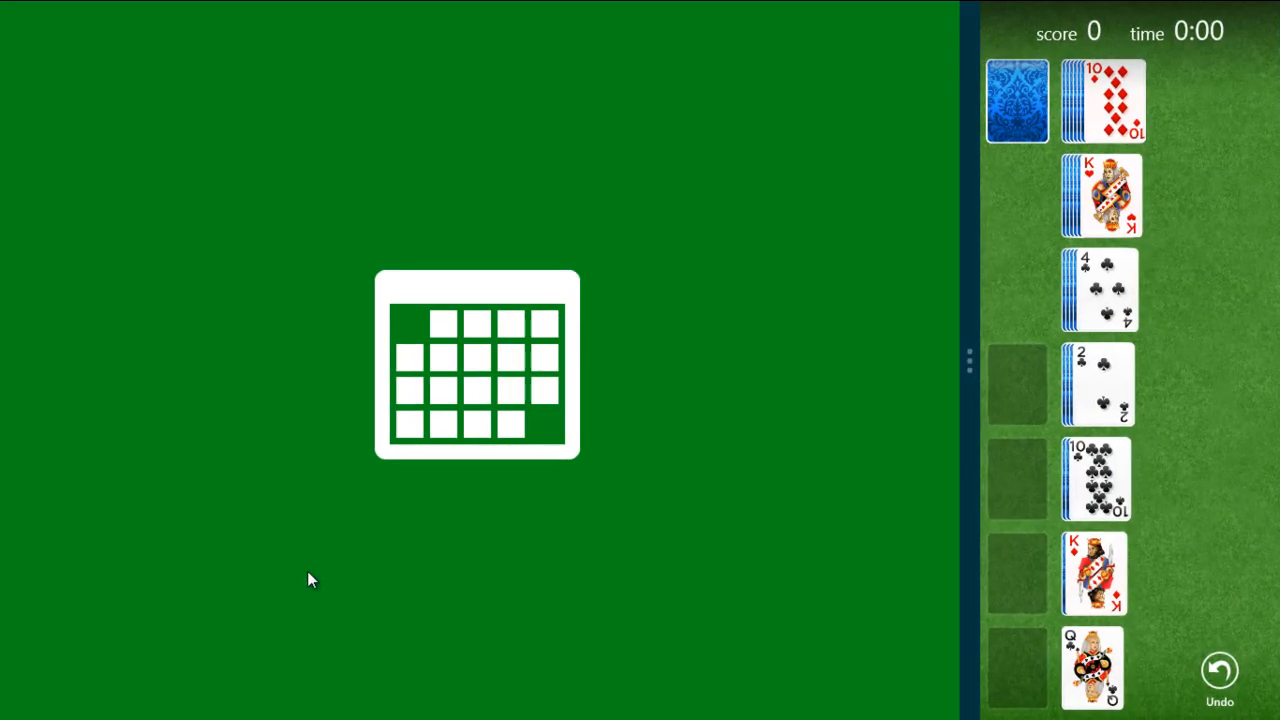
pyautogui.click(477, 364)
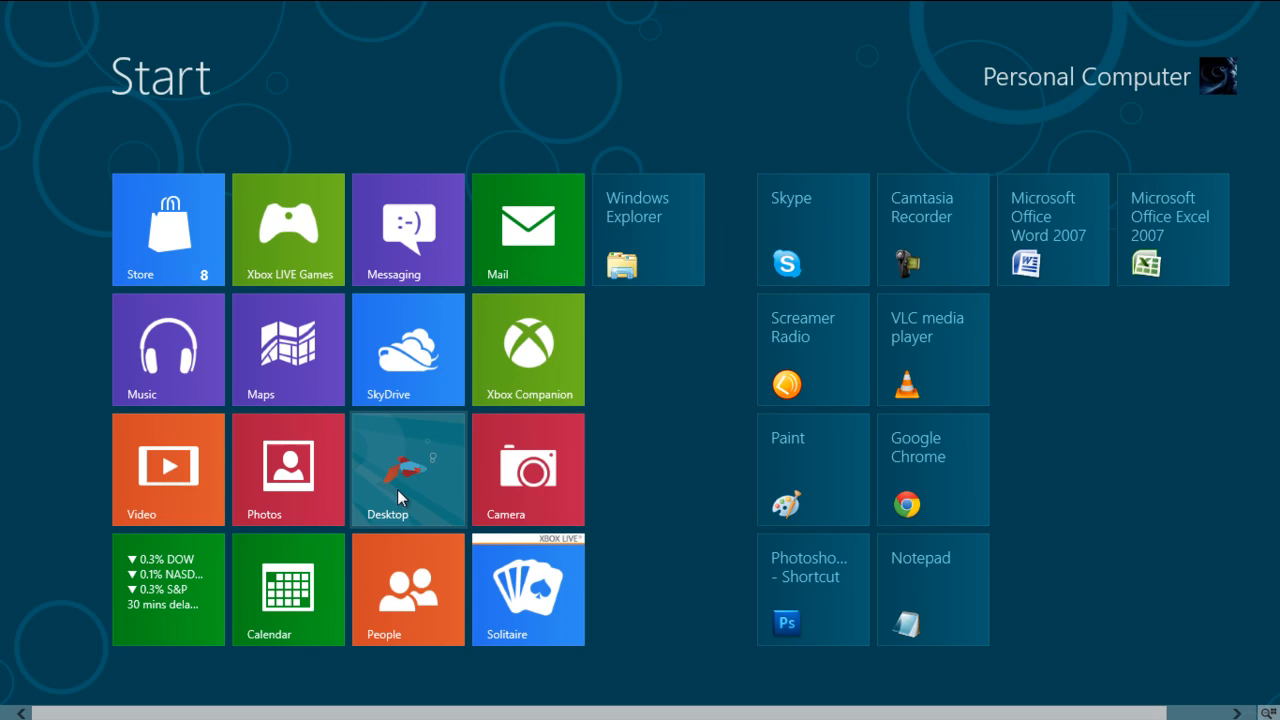
# Open the desktop from its Start screen tile.
pyautogui.click(528, 589)
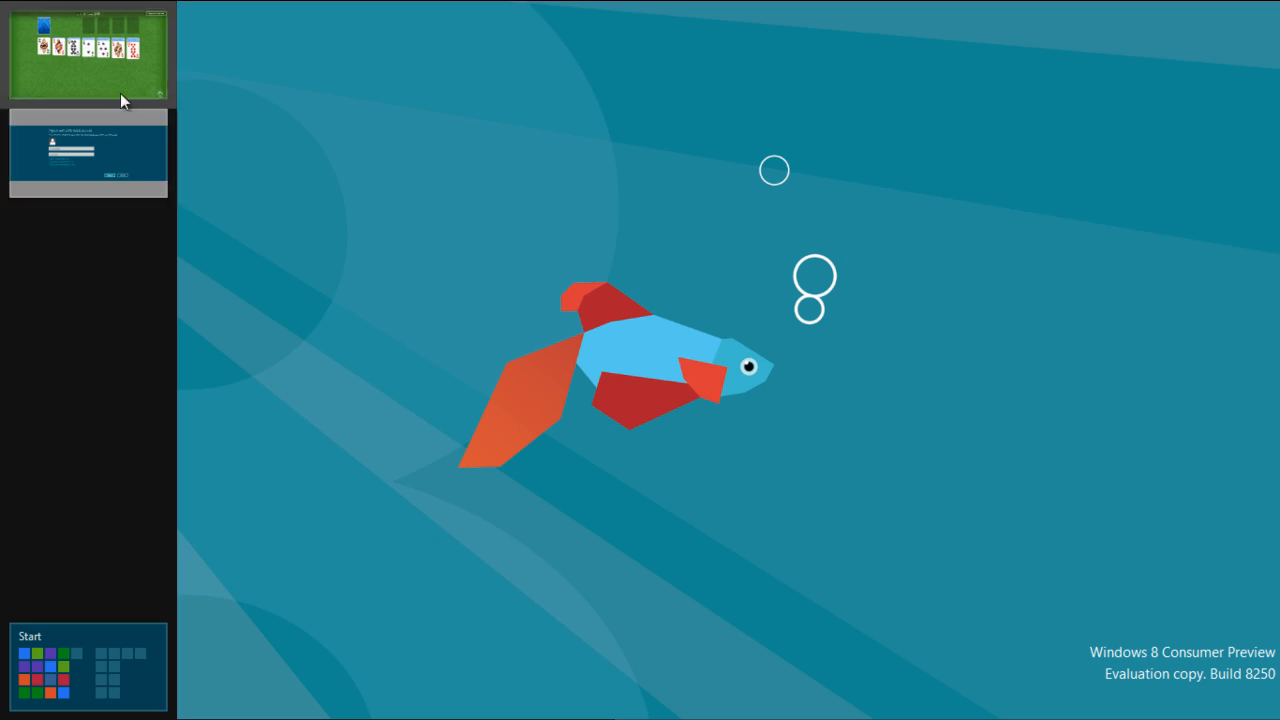
pyautogui.moveTo(143, 161)
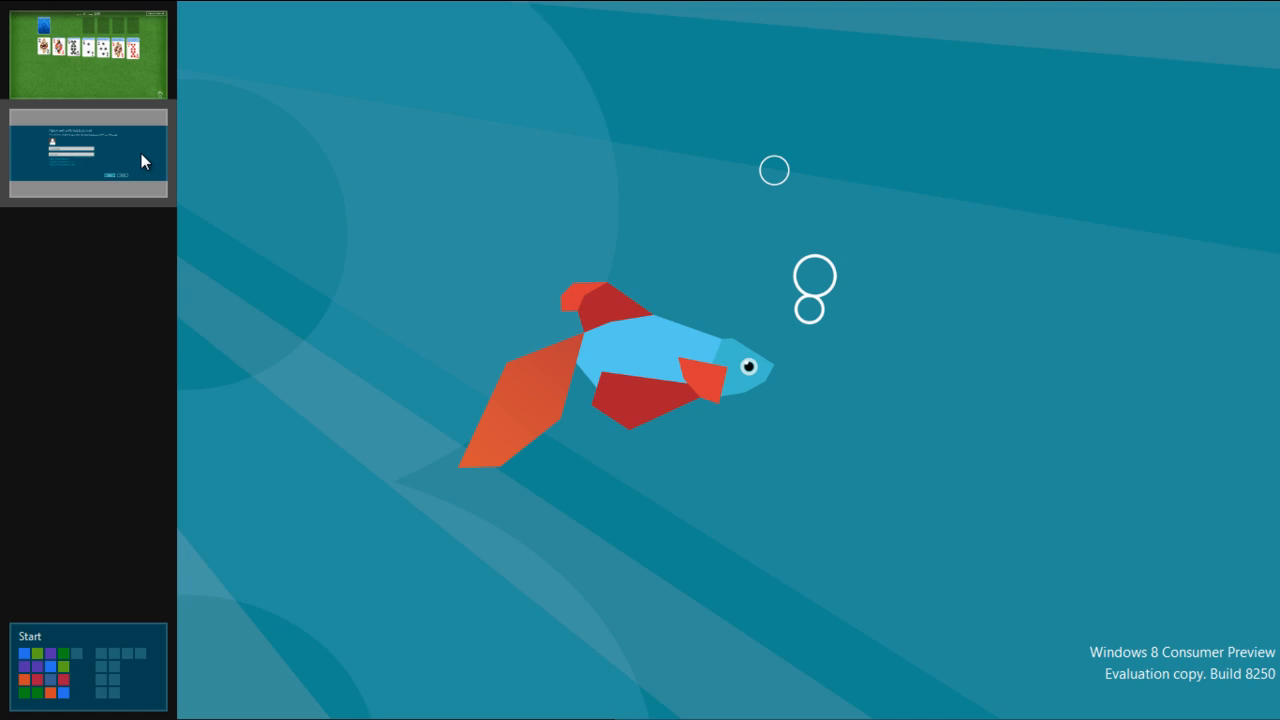
# Snap the sign-in app right, then bring up the Solitaire thumbnail's options to close it.
pyautogui.rightClick(88, 152)
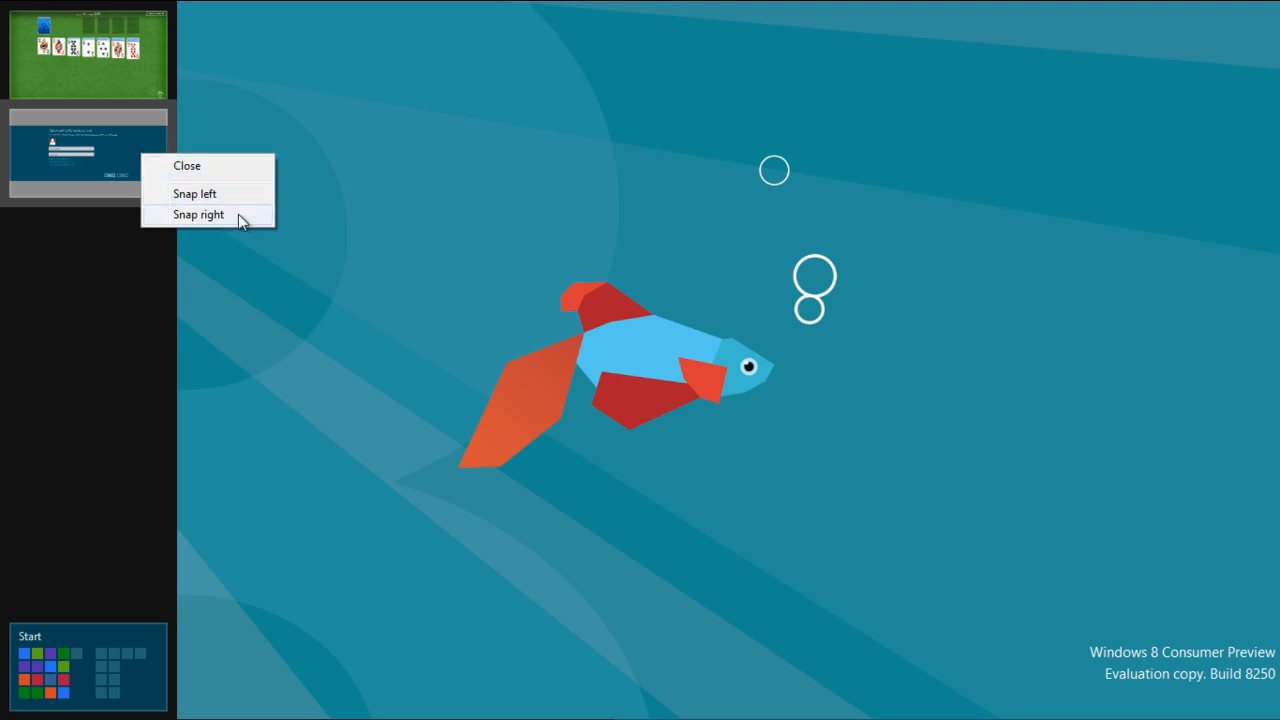
pyautogui.click(199, 214)
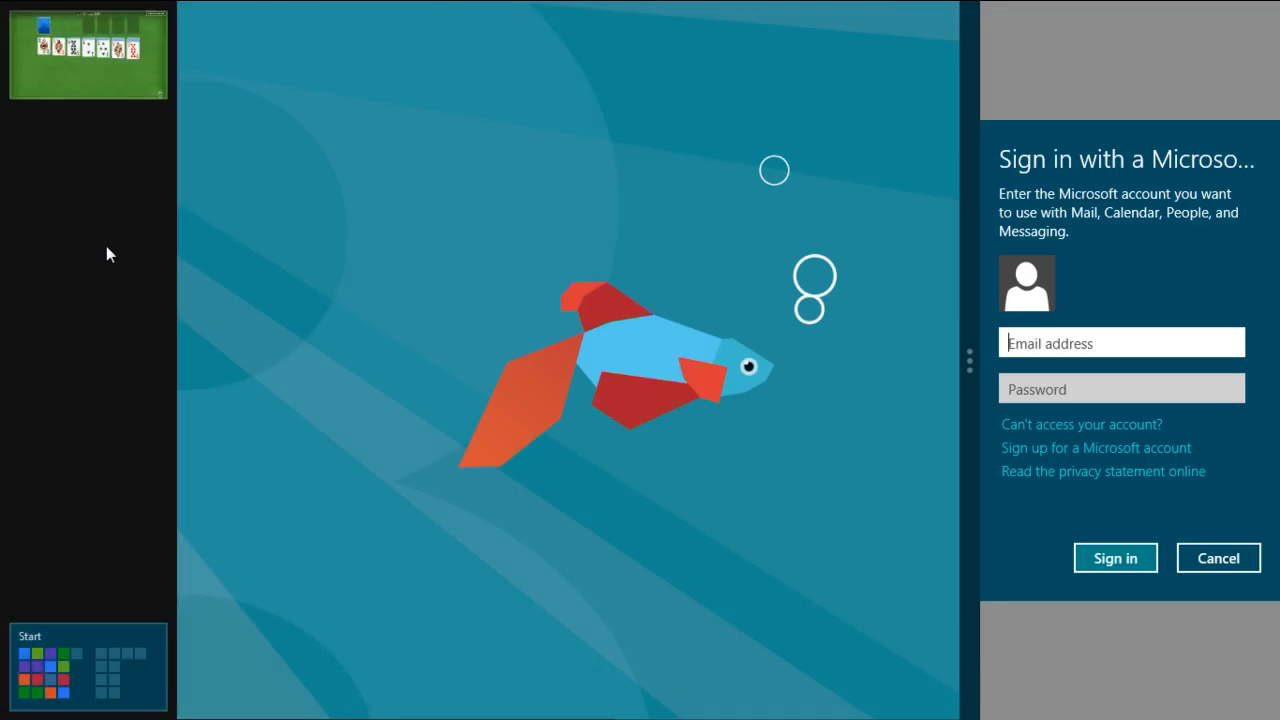
pyautogui.rightClick(87, 52)
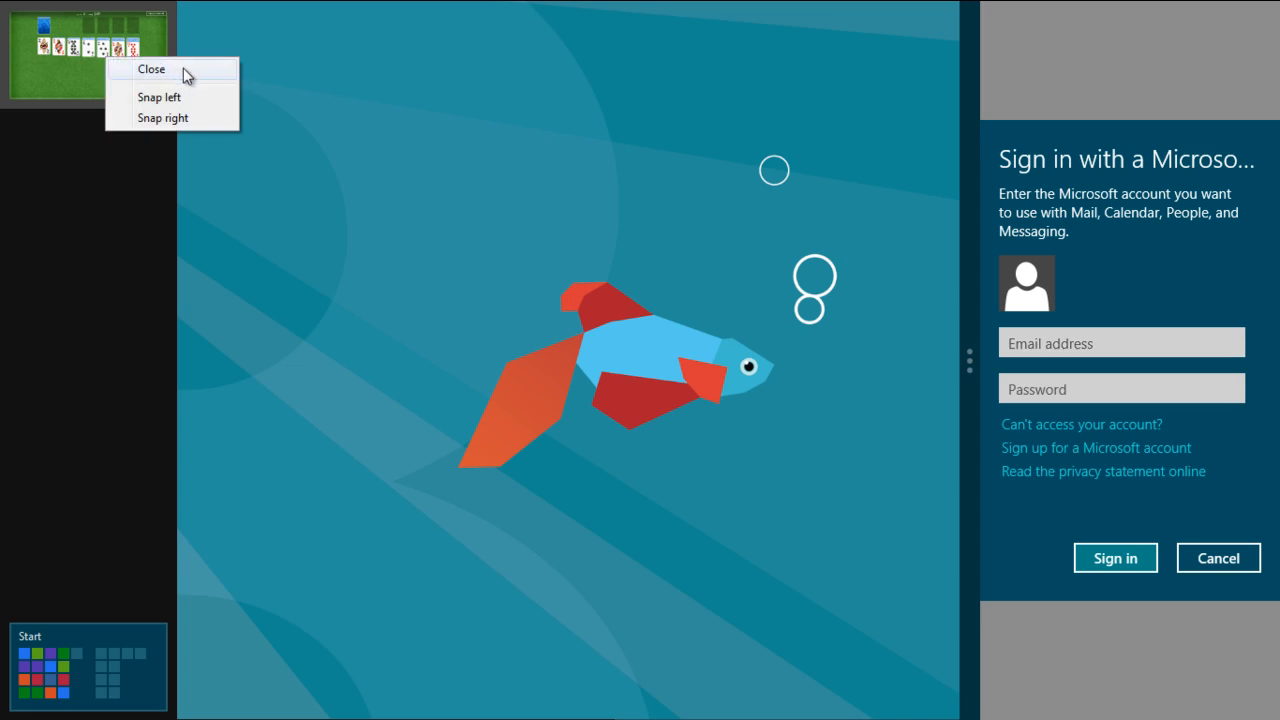